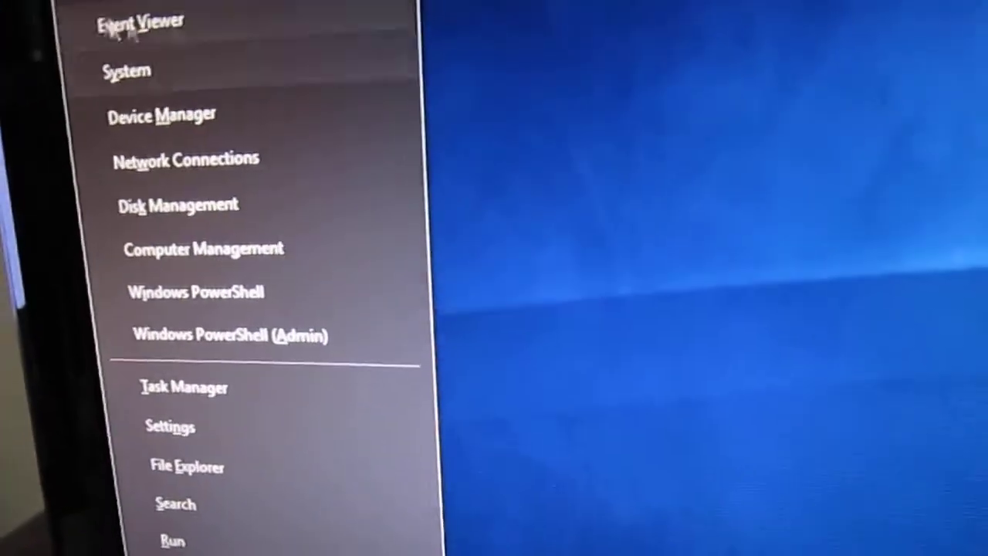
Show the first Generic USB Hub's Power Management settings in Device Manager, turn-off option unchecked.
{"action": "left_click", "coordinate": [161, 114]}
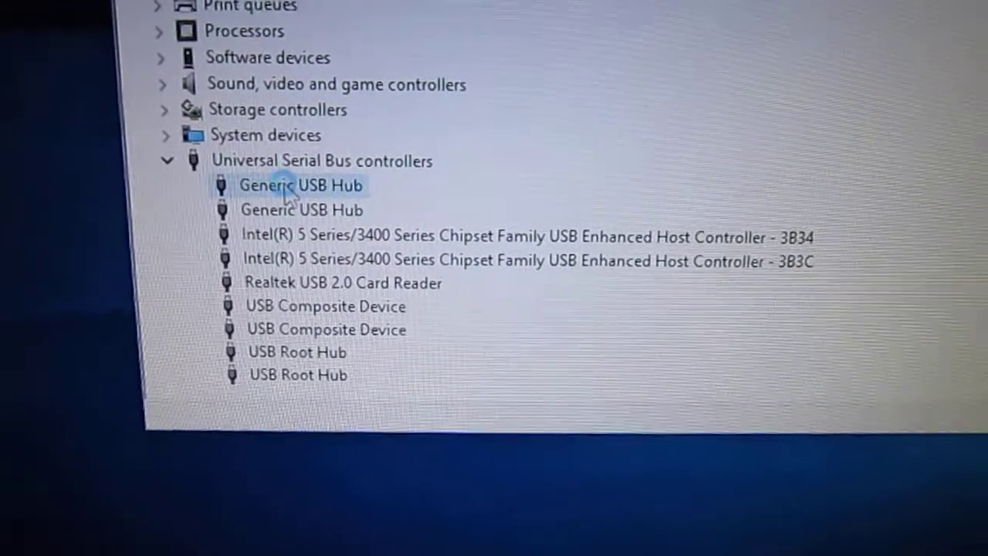
{"action": "double_click", "coordinate": [300, 185]}
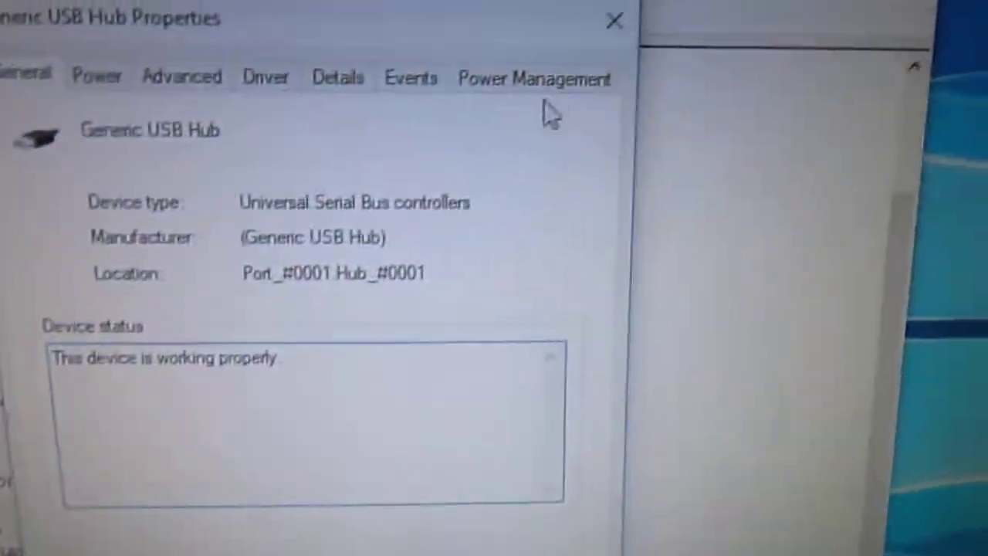
{"action": "left_click", "coordinate": [528, 77]}
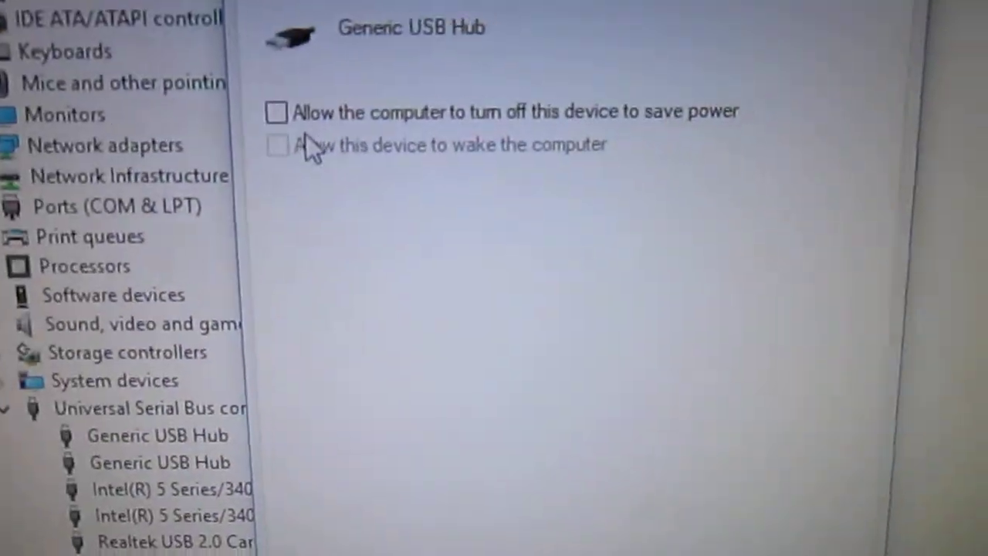